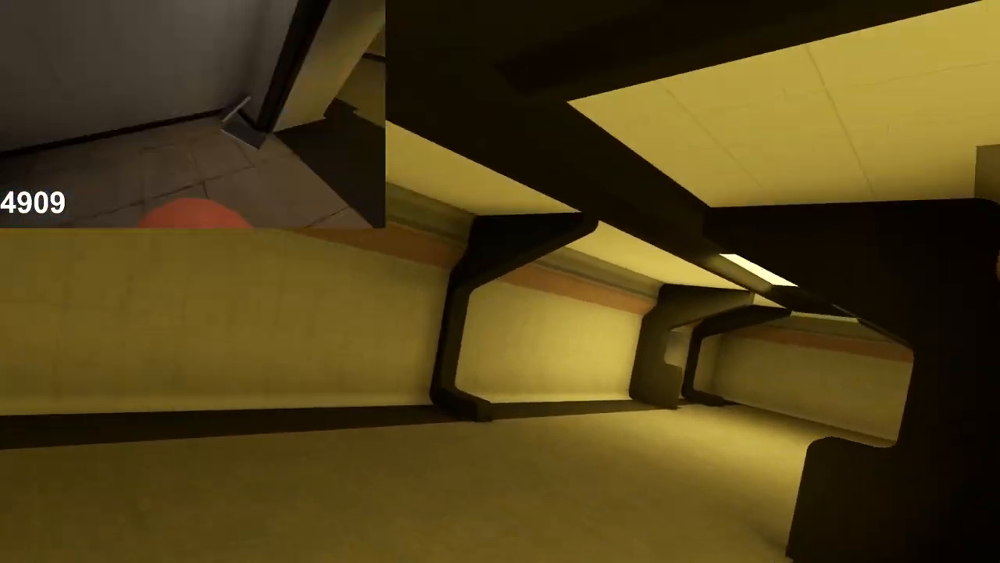
pyautogui.moveTo(500, 281)
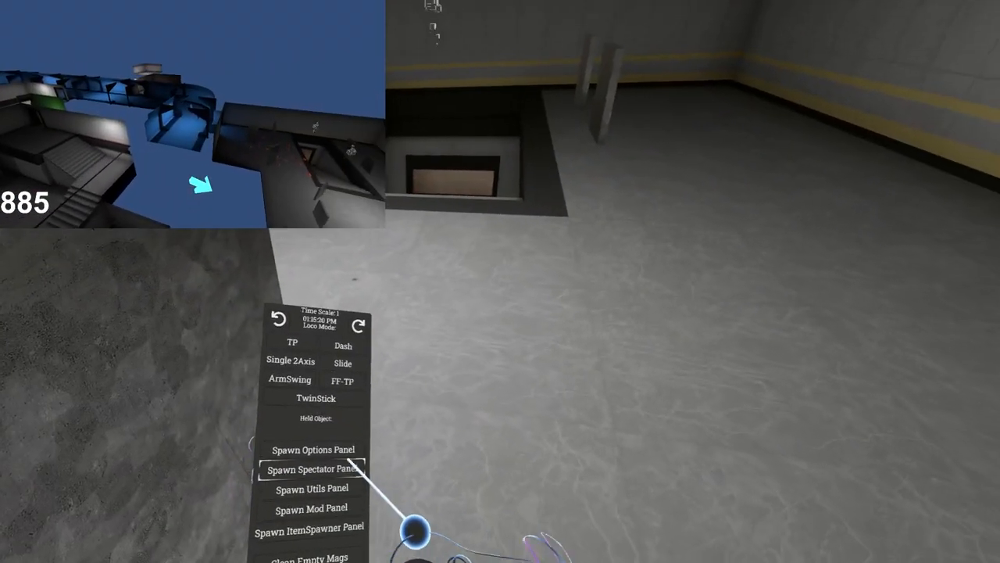
# Step: Open the wrist menu and aim the laser at Spawn Spectator Panel
pyautogui.click(311, 468)
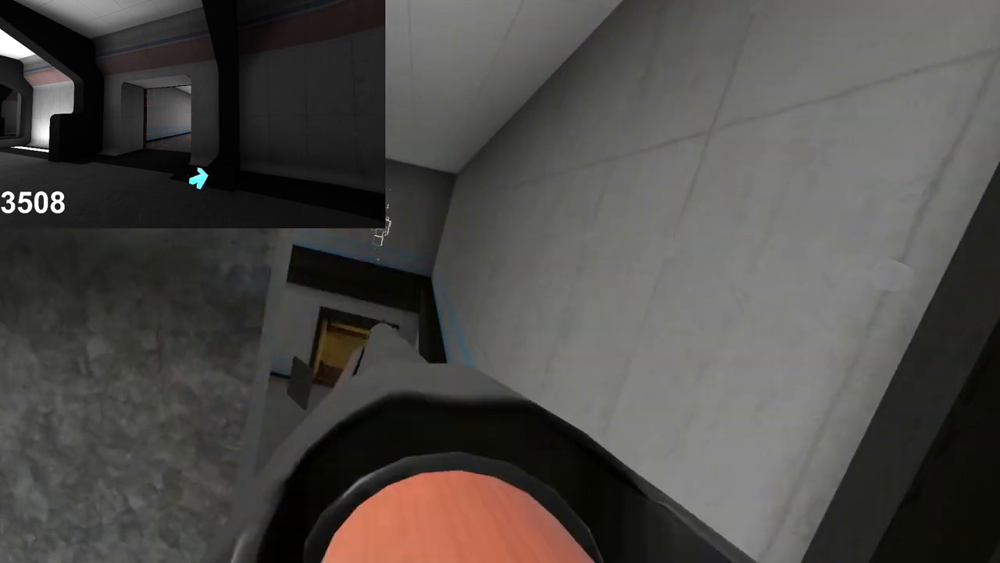
pyautogui.moveTo(500, 282)
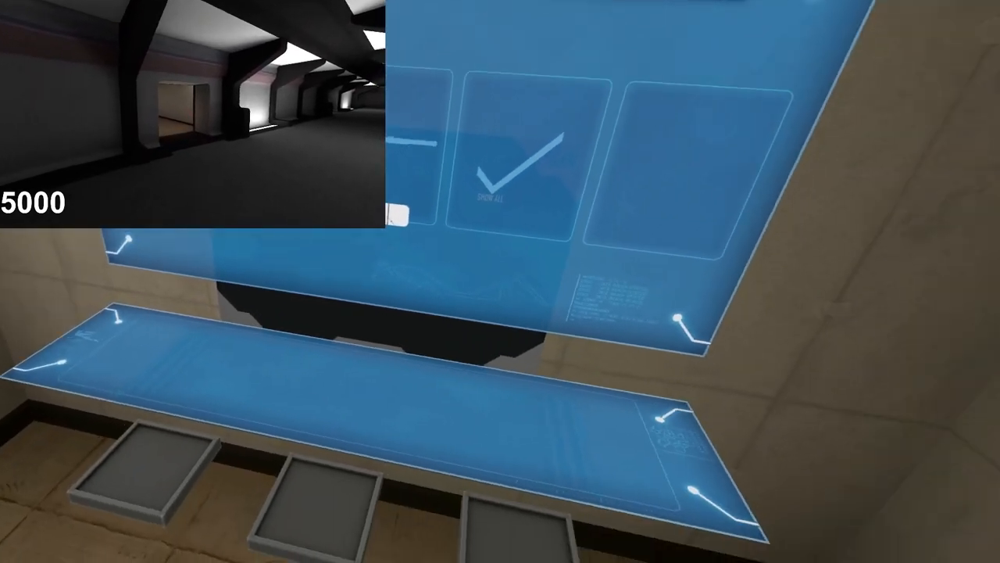
pyautogui.moveTo(500, 281)
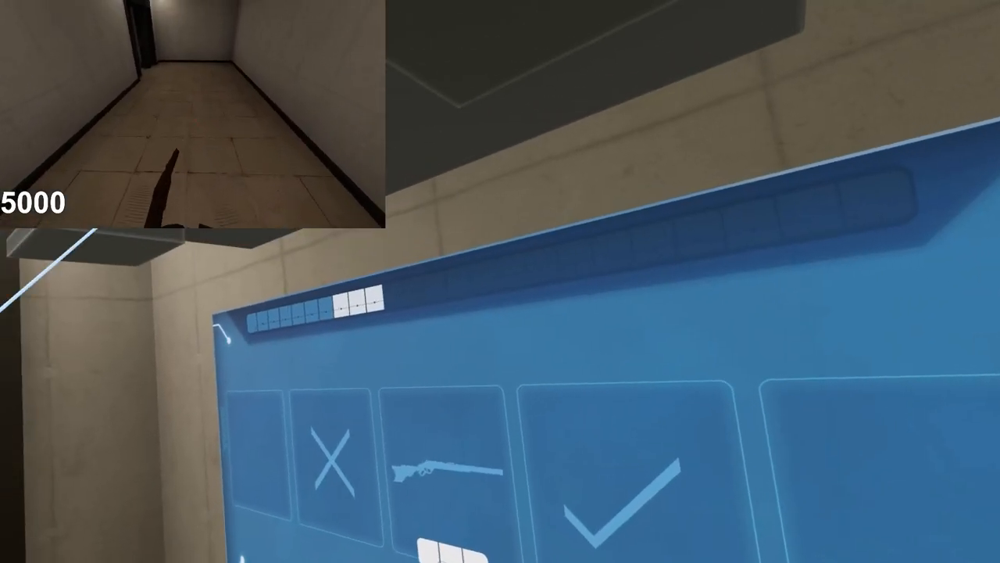